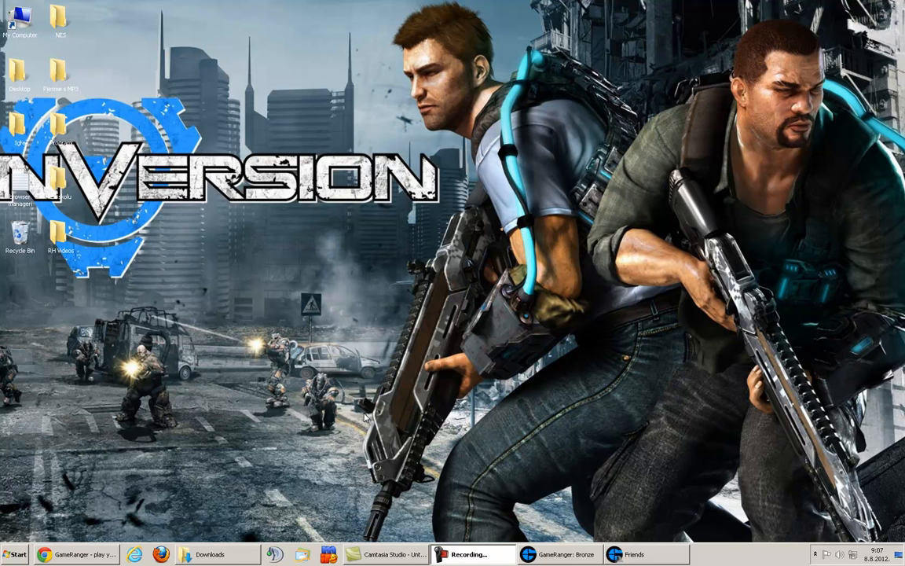
# Step: View the About page on gameranger.com in Chrome, then return to the home page
pyautogui.click(76, 553)
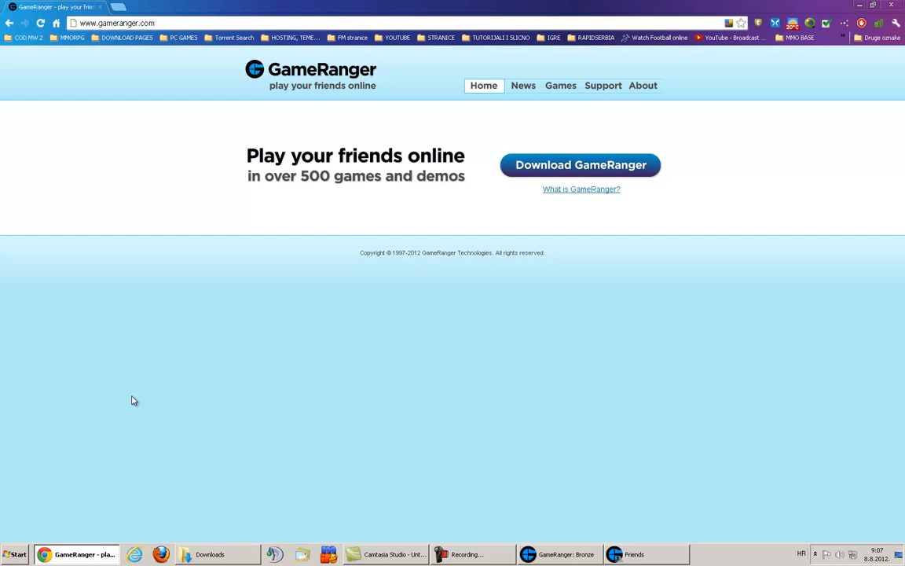
pyautogui.click(642, 85)
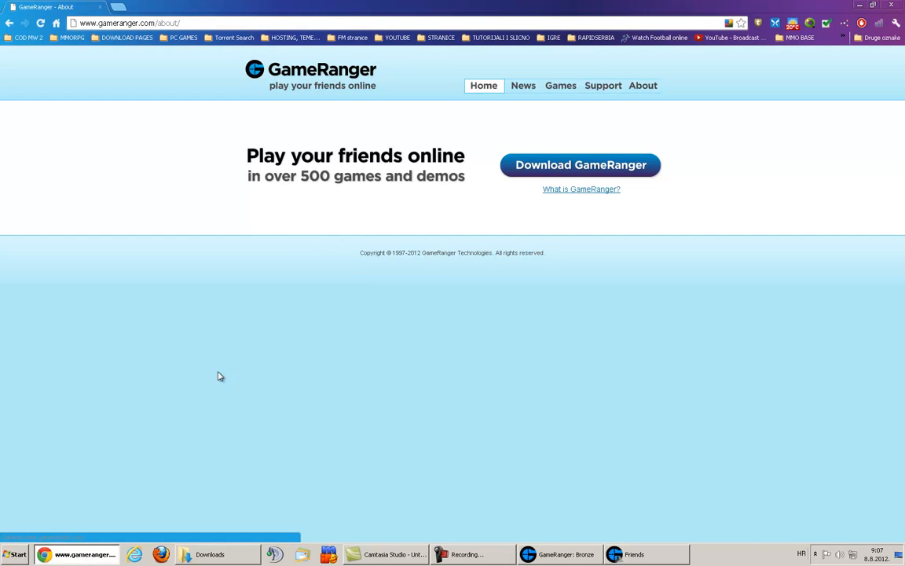
pyautogui.click(643, 85)
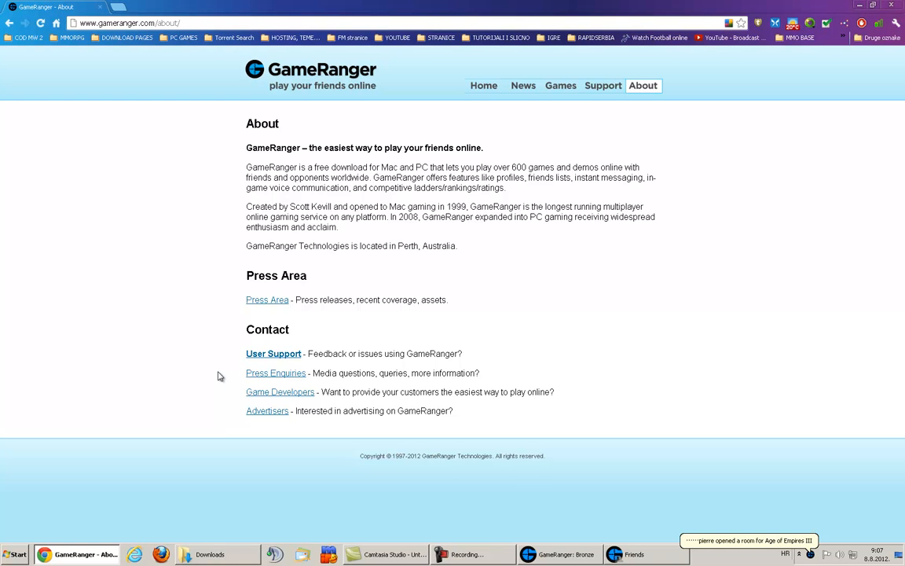
pyautogui.moveTo(580, 453)
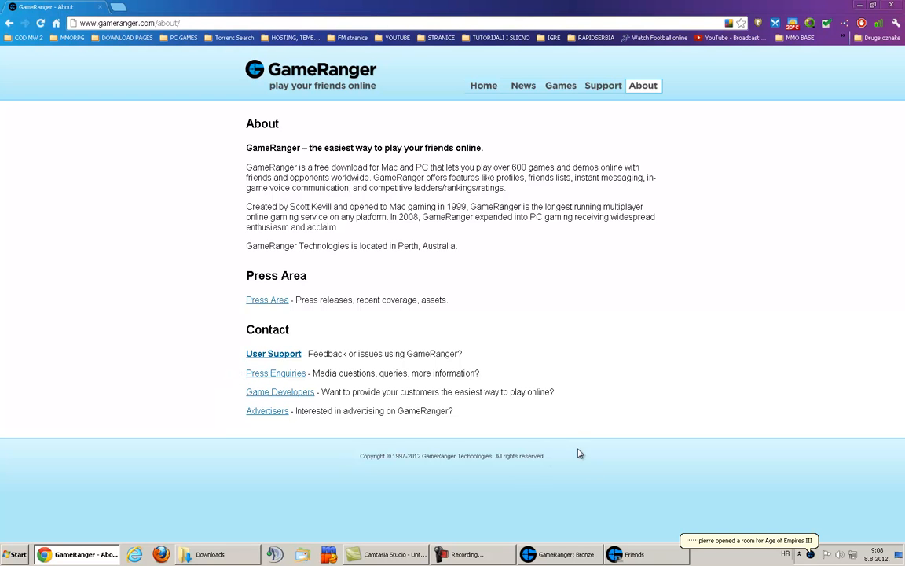
pyautogui.moveTo(211, 349)
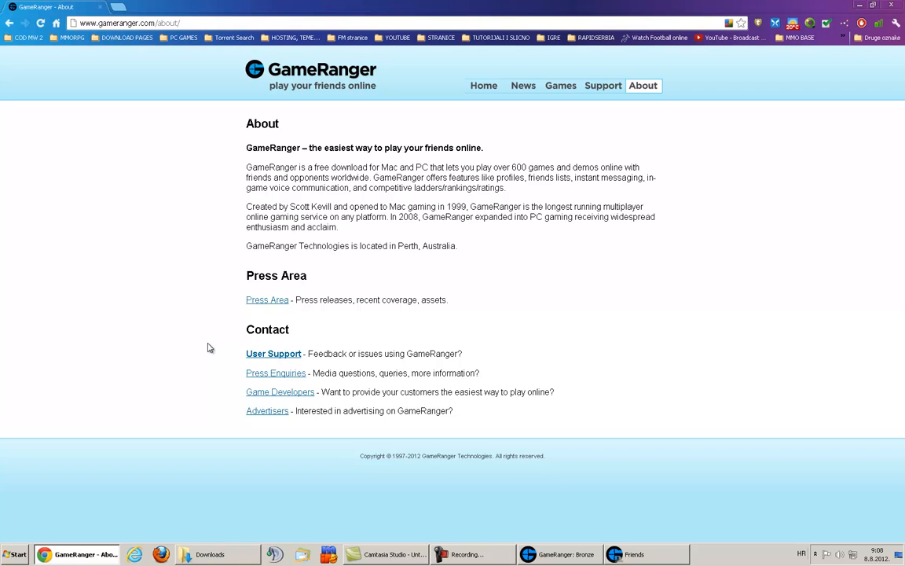
pyautogui.click(484, 85)
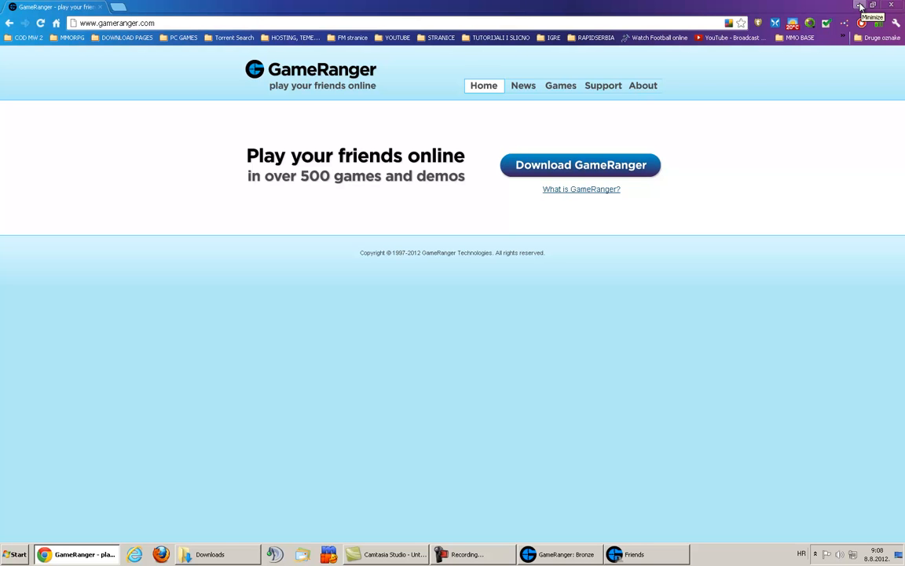
pyautogui.moveTo(859, 6)
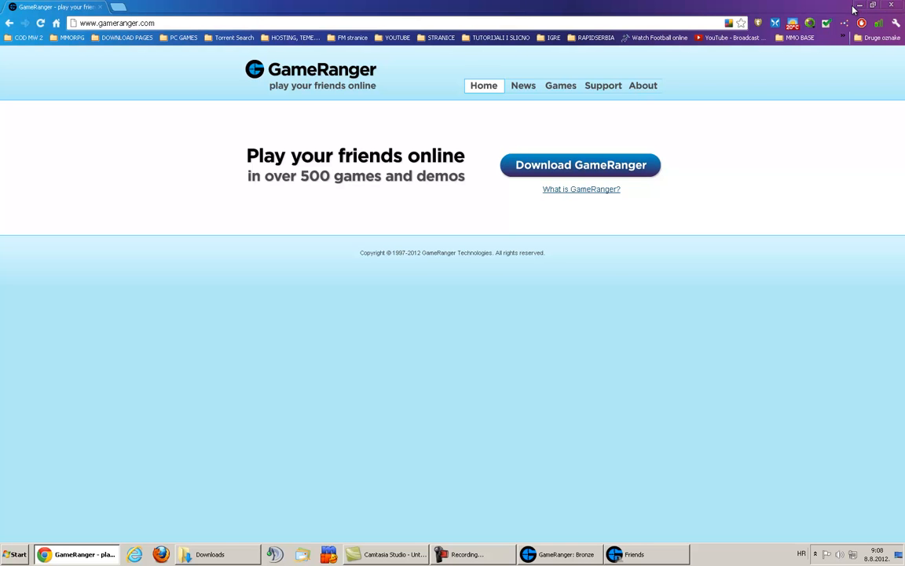
# Step: Minimize Chrome and filter the room list to My Games, then back to All Games
pyautogui.click(858, 6)
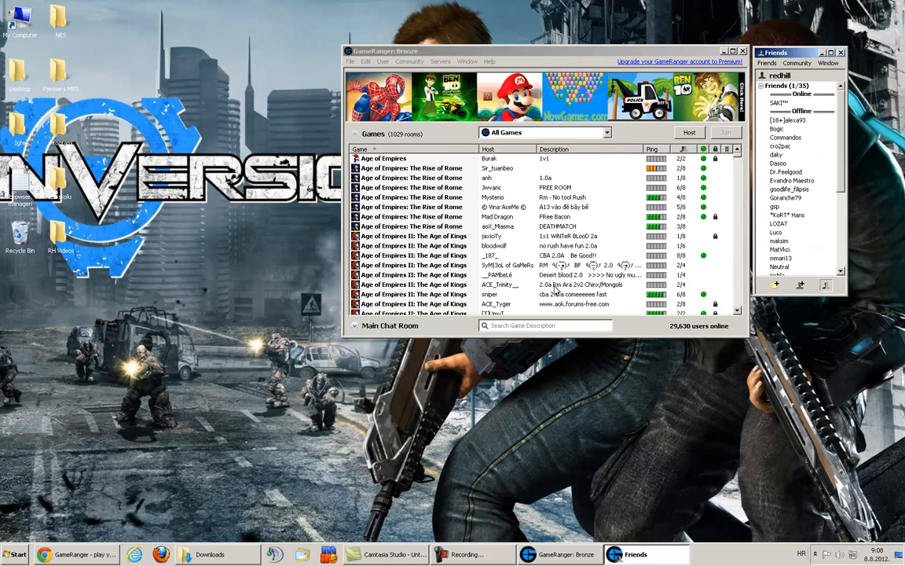
pyautogui.moveTo(501, 50)
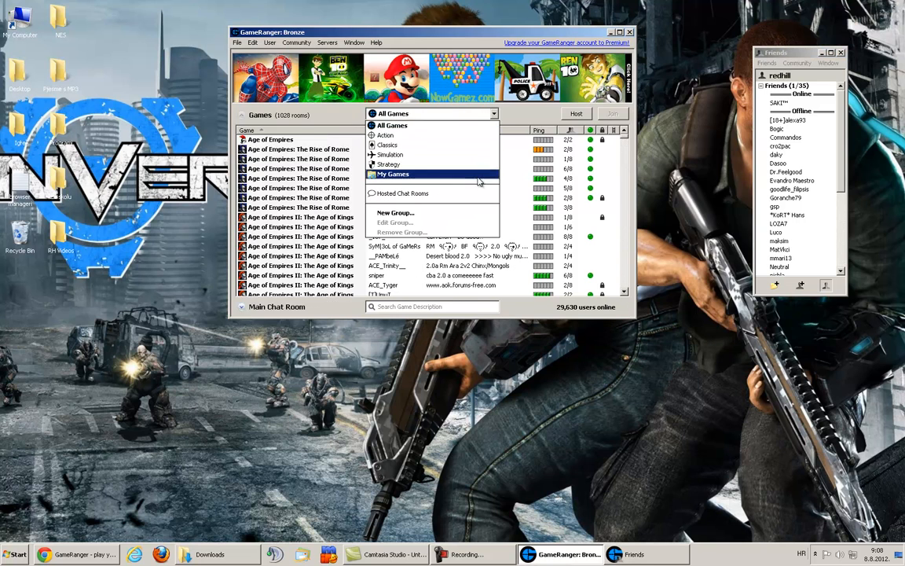
pyautogui.click(393, 173)
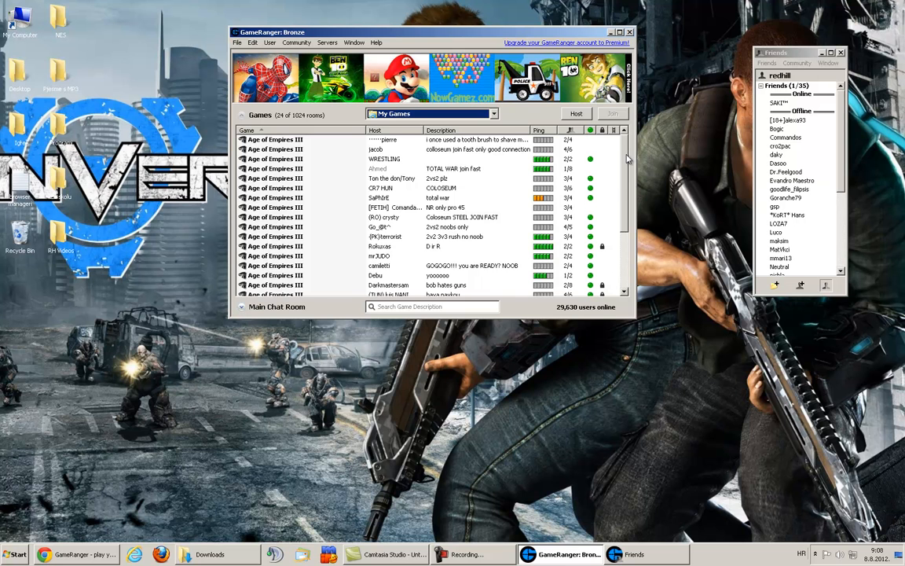
pyautogui.scroll(-3)
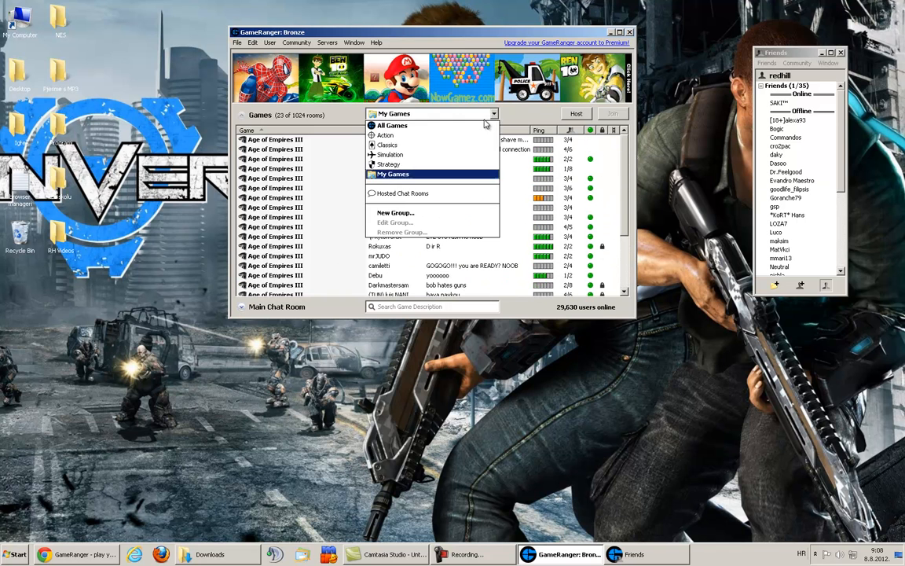
pyautogui.click(393, 125)
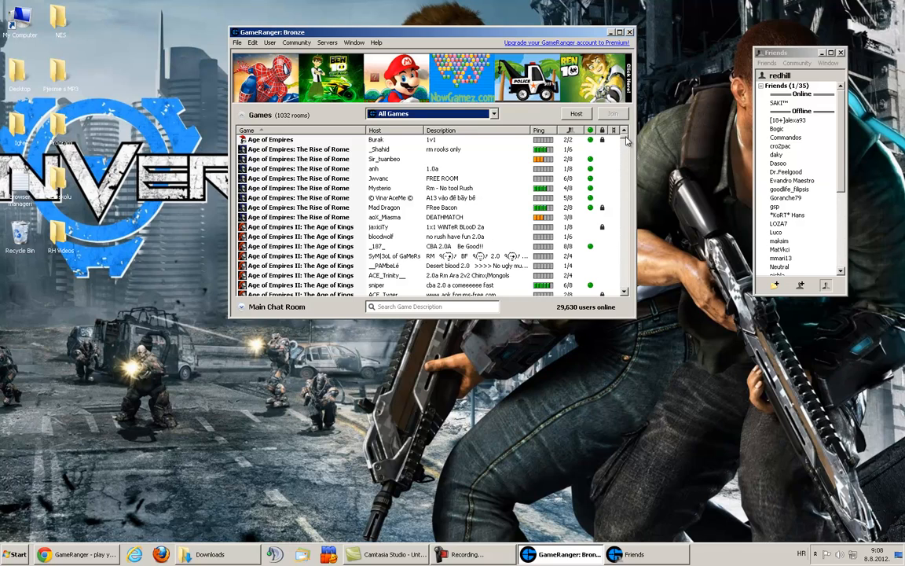
pyautogui.scroll(-3)
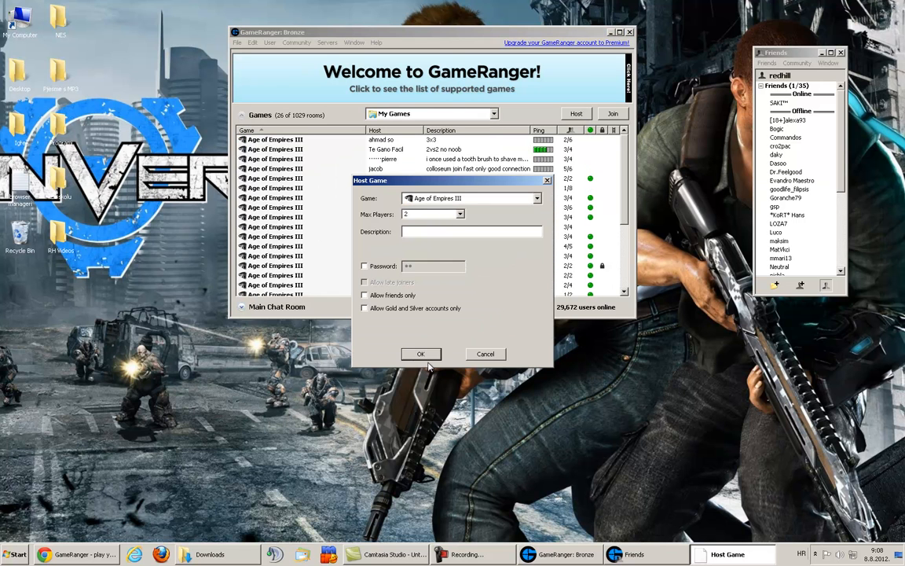
# Step: Confirm the Host Game dialog to open an Age of Empires III room
pyautogui.click(421, 354)
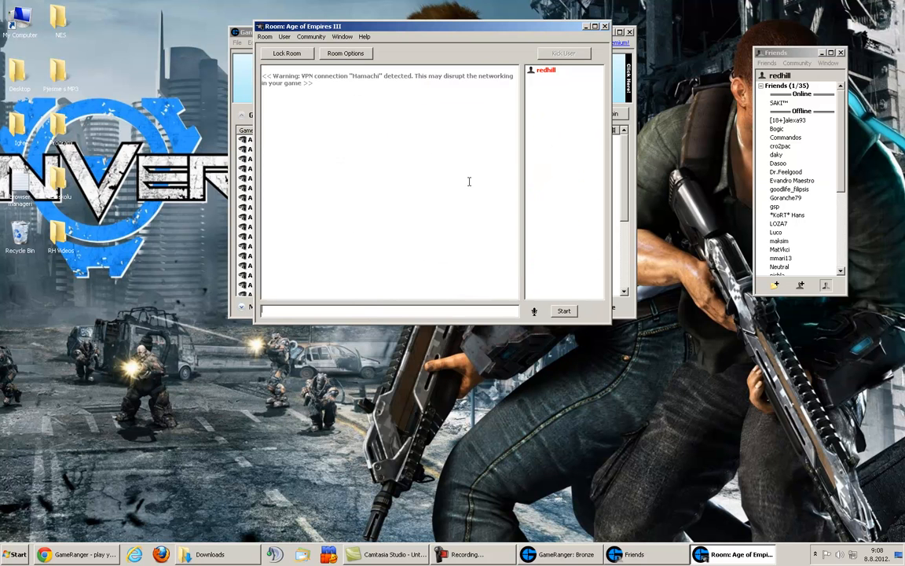
pyautogui.moveTo(567, 90)
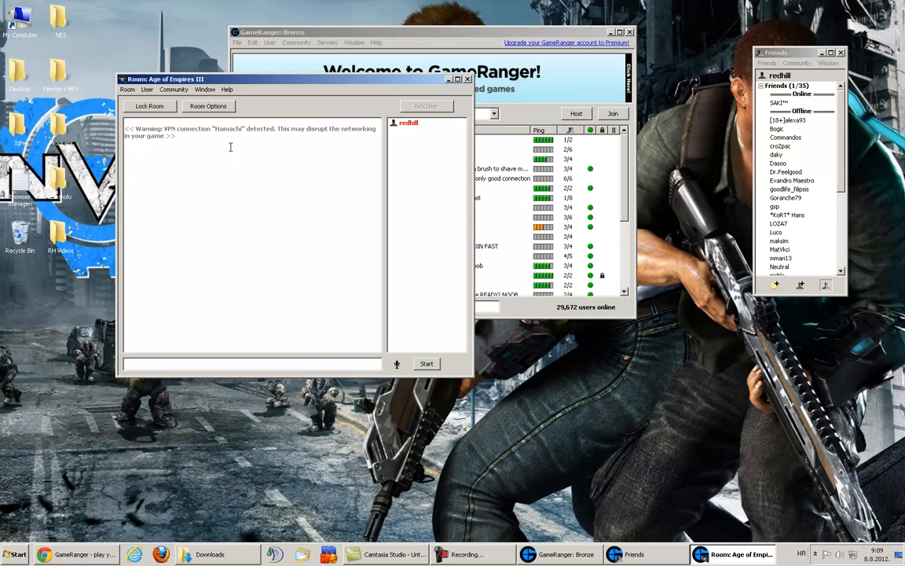
pyautogui.moveTo(409, 170)
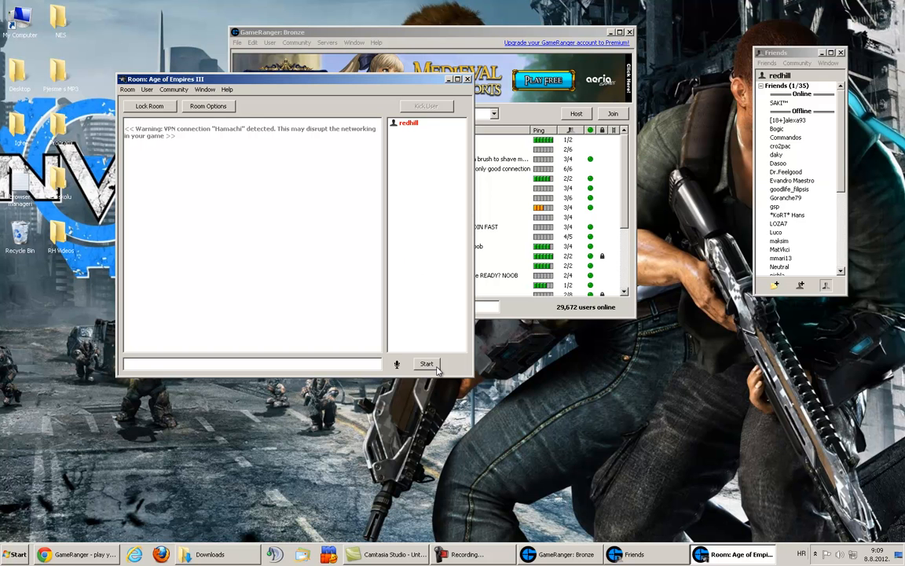
pyautogui.moveTo(421, 302)
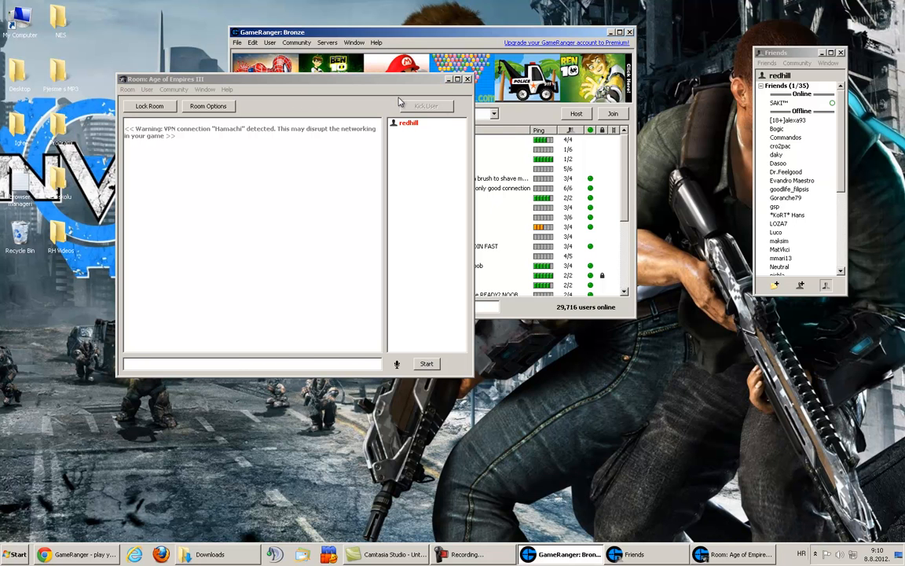
# Step: Close the hosted Age of Empires III room and show rooms for All Games again
pyautogui.click(468, 79)
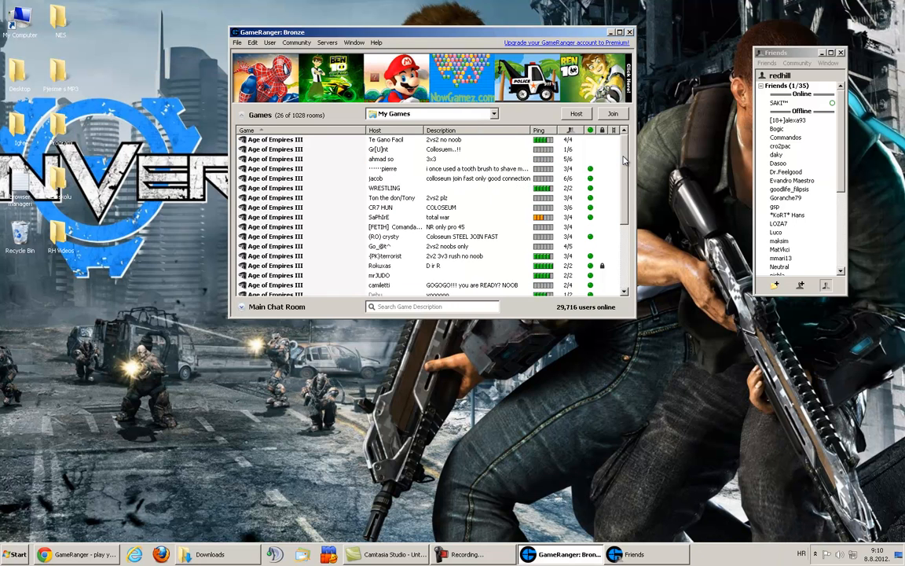
pyautogui.click(494, 114)
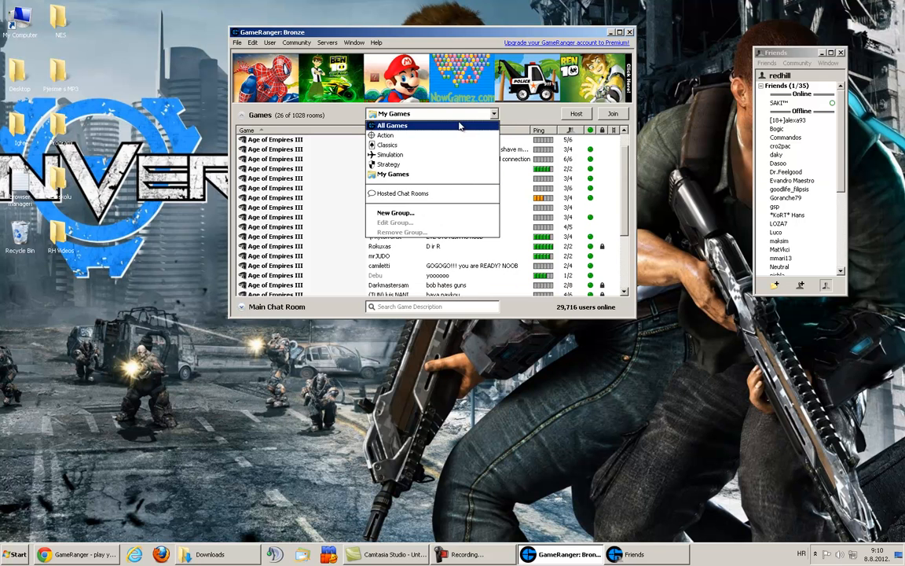
pyautogui.click(392, 126)
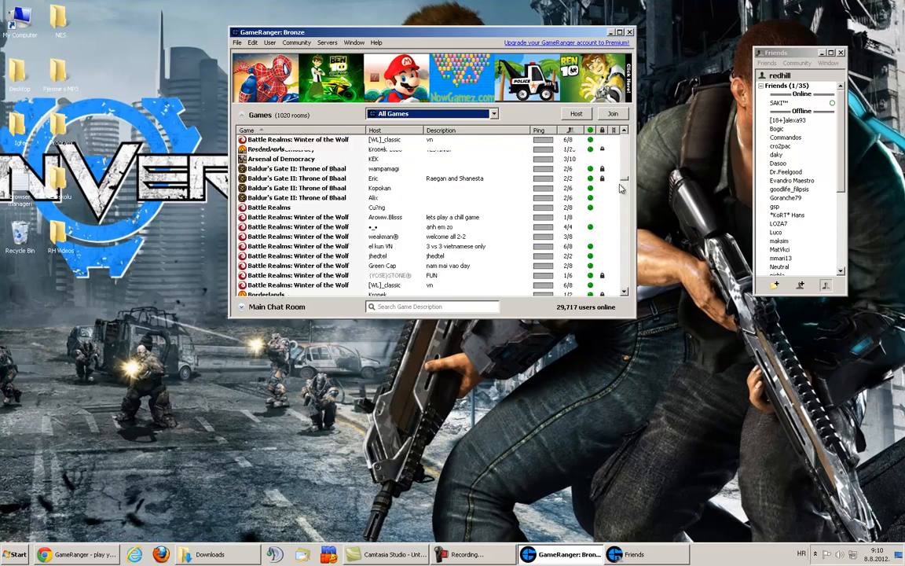
pyautogui.scroll(-3)
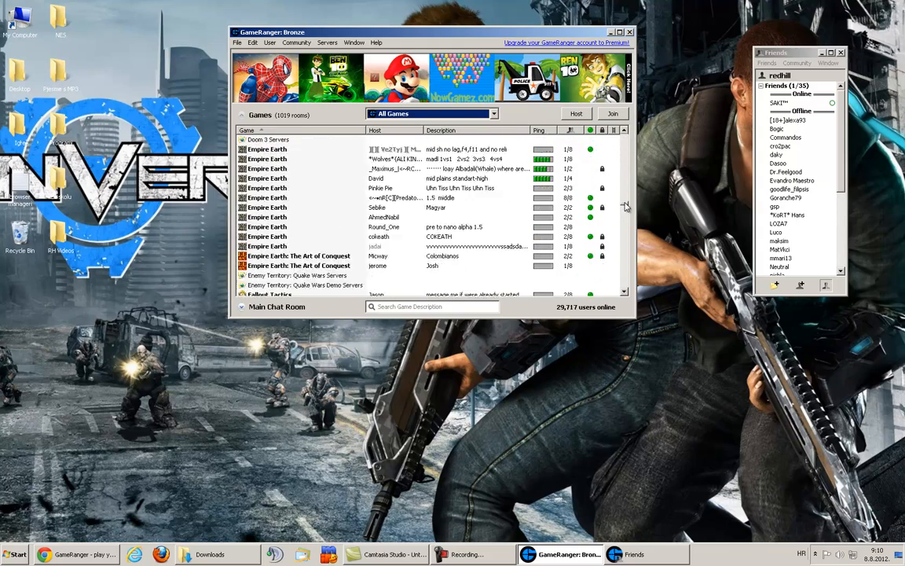